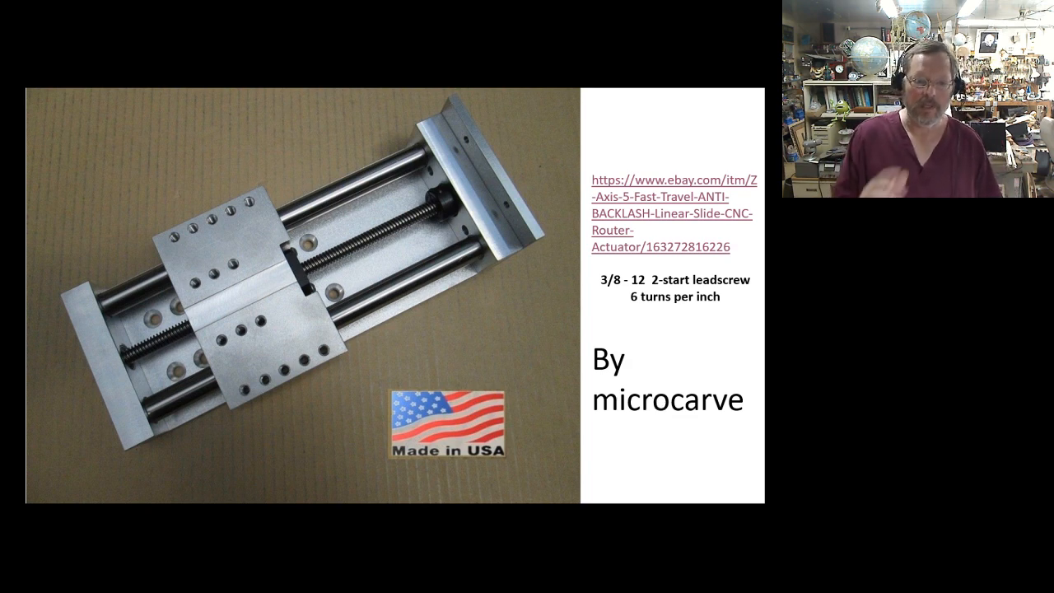
mouse_move(201, 415)
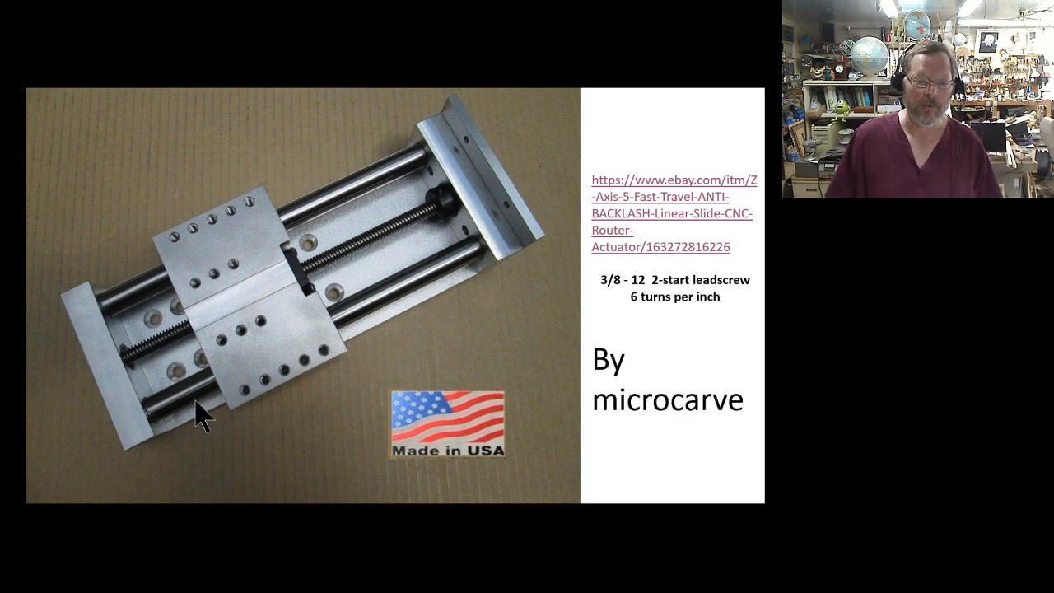
mouse_move(272, 333)
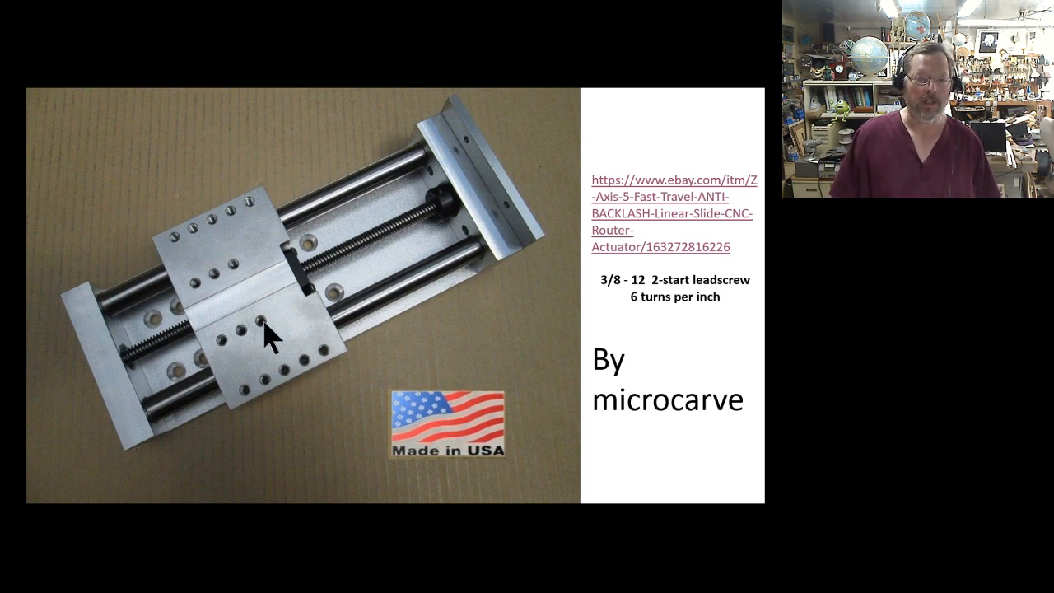
mouse_move(321, 277)
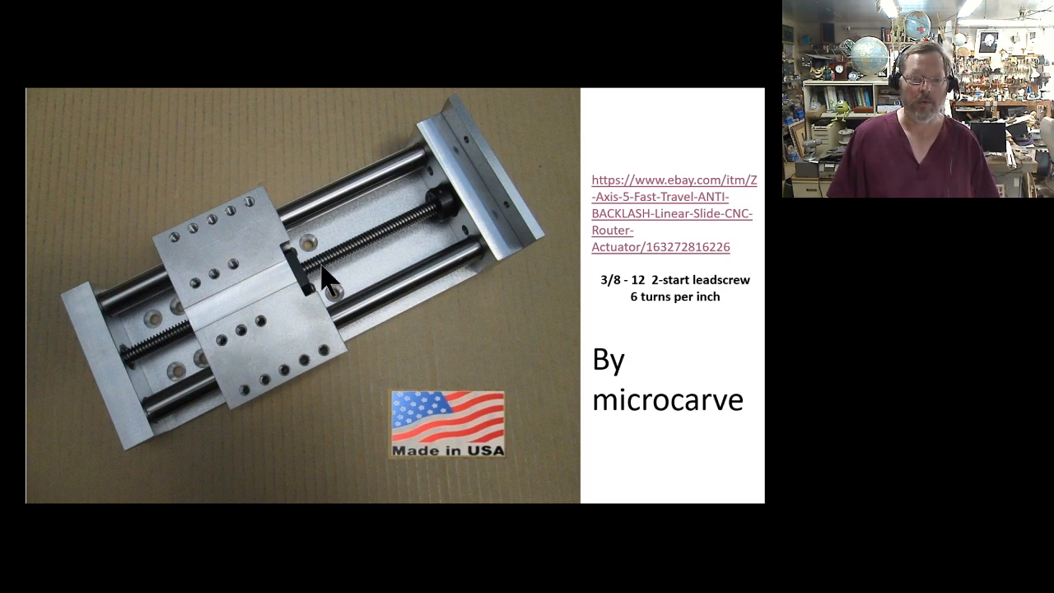
mouse_move(342, 306)
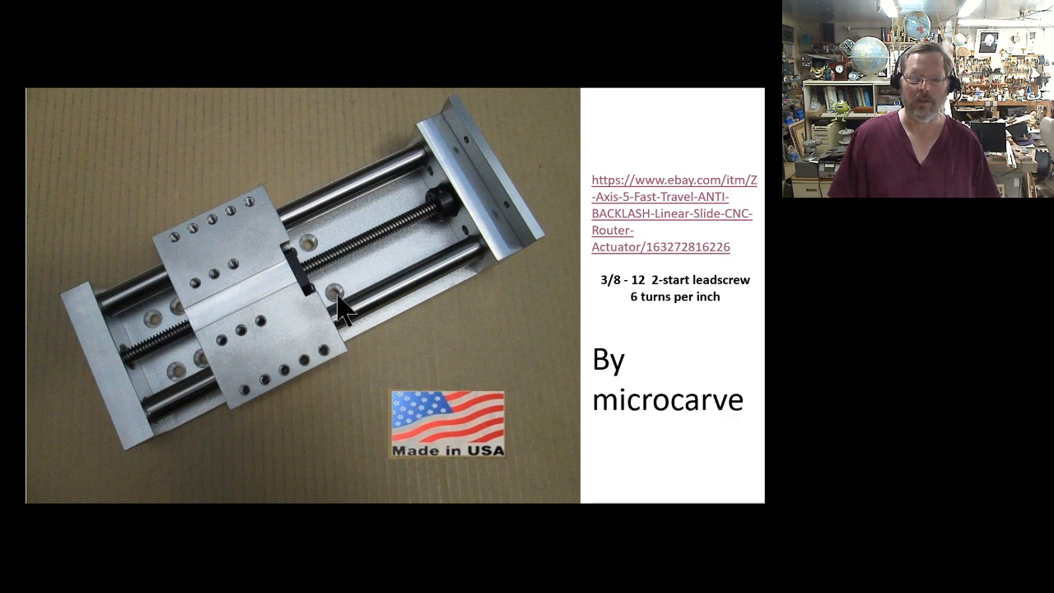
mouse_move(99, 386)
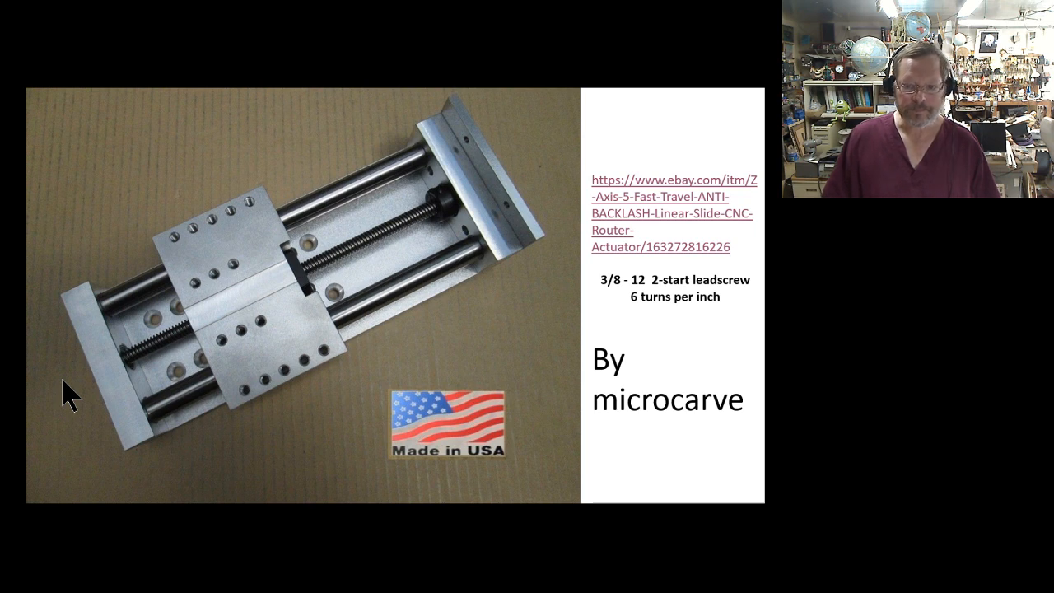
mouse_move(490, 365)
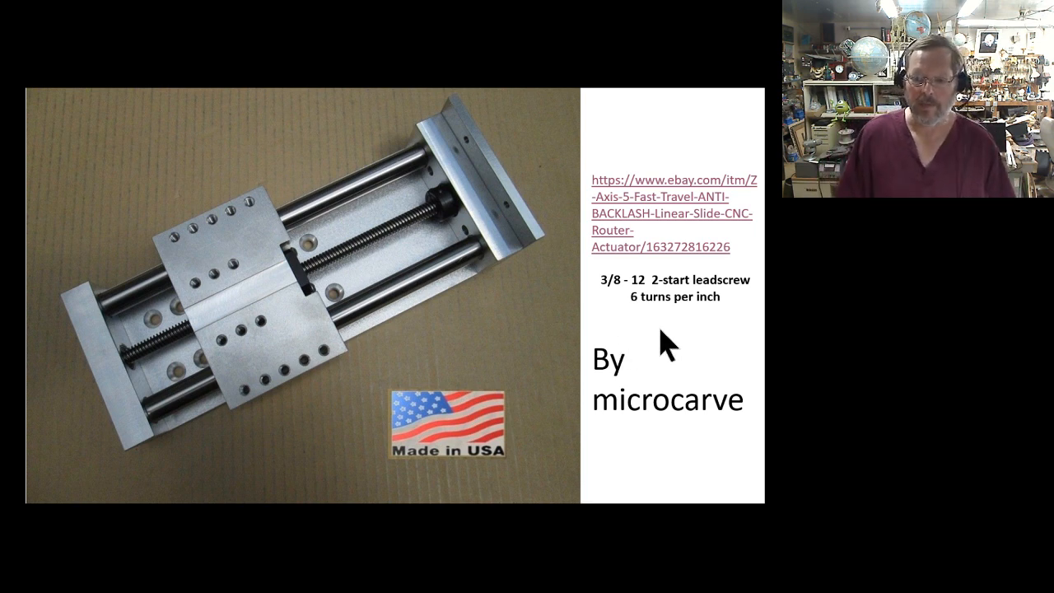
mouse_move(679, 359)
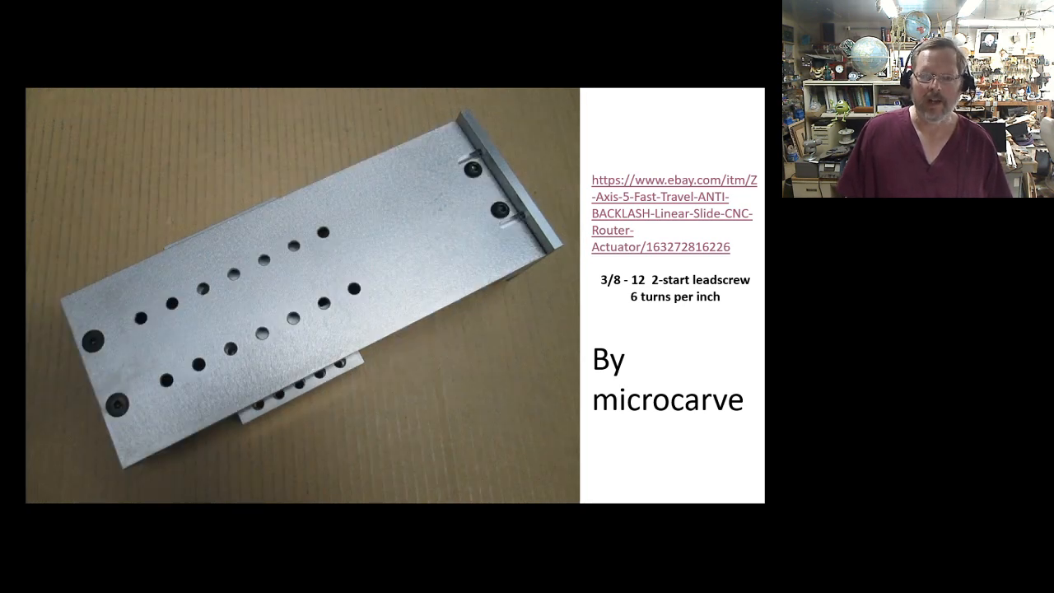
mouse_move(584, 376)
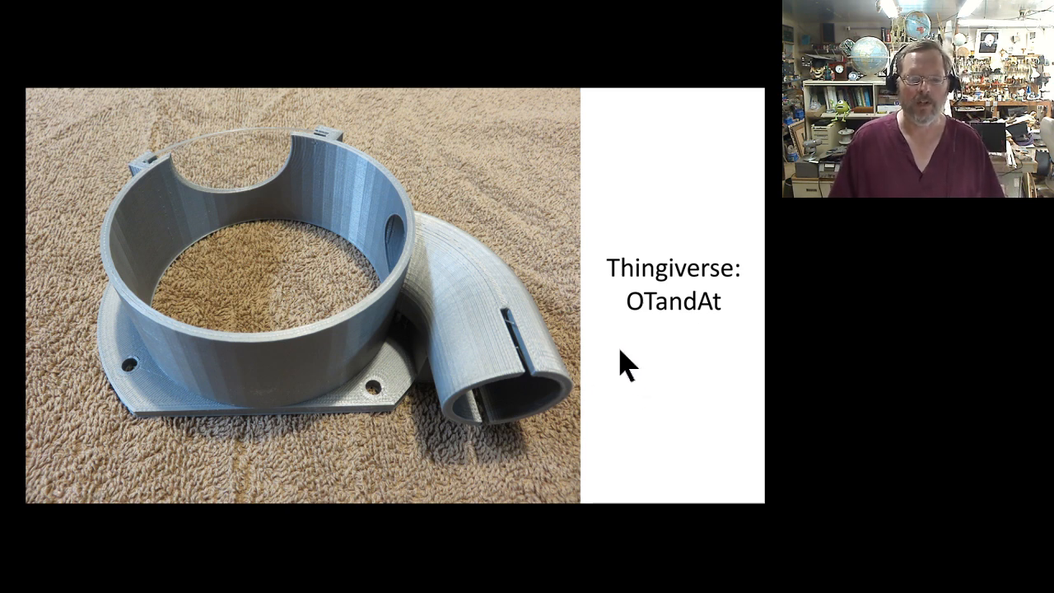
mouse_move(527, 412)
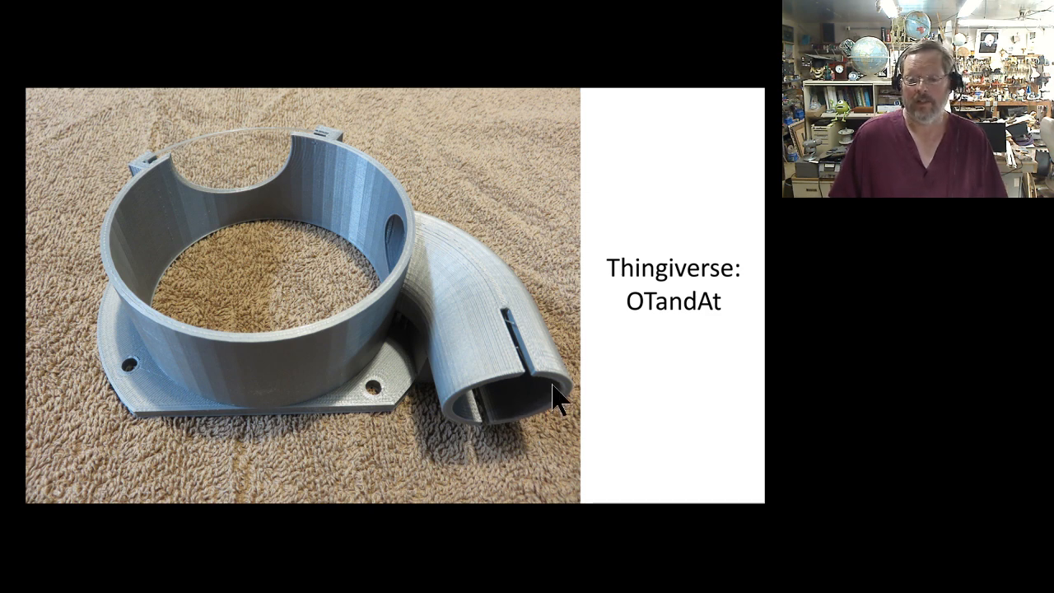
mouse_move(309, 161)
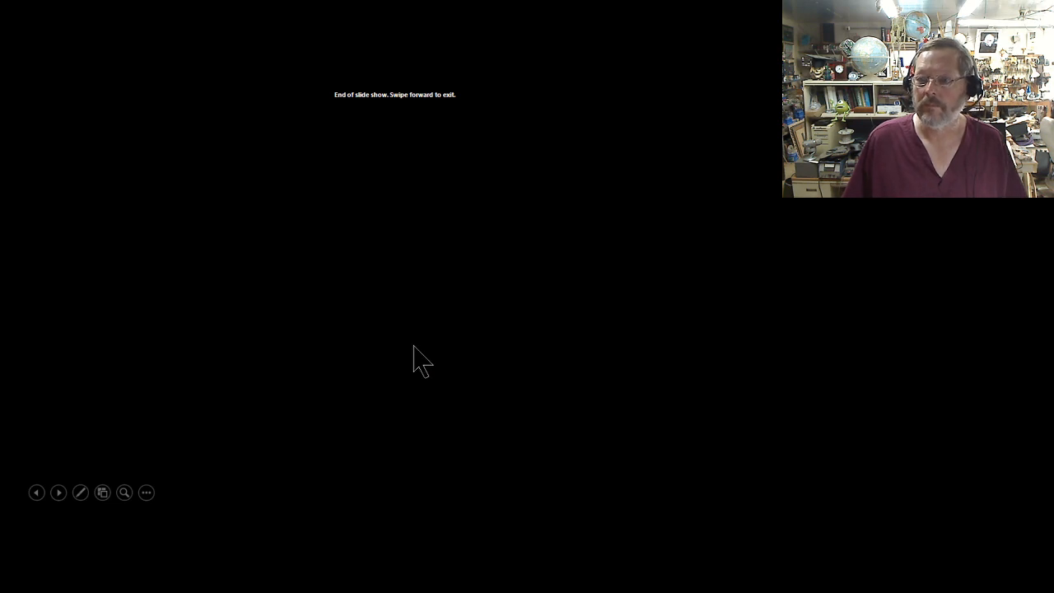
mouse_move(619, 302)
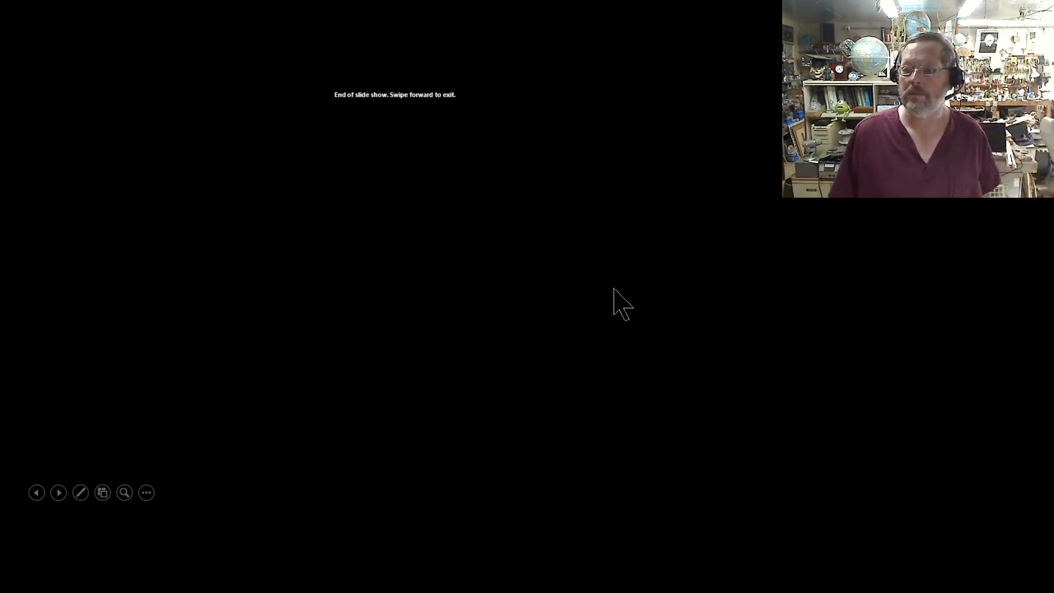